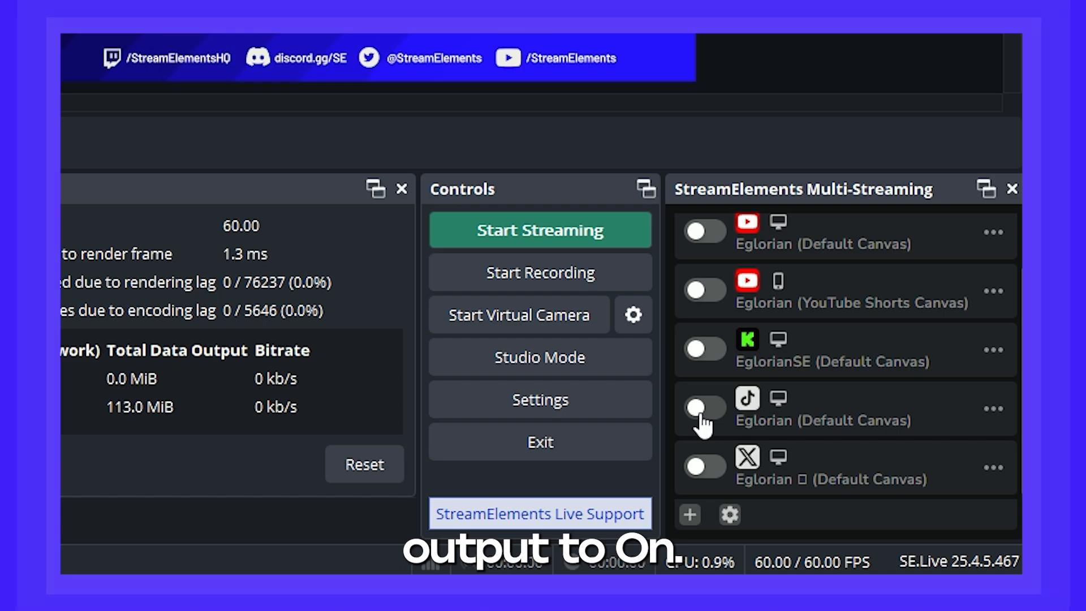
Step: Switch on the TikTok output and bring up its options menu
click(704, 407)
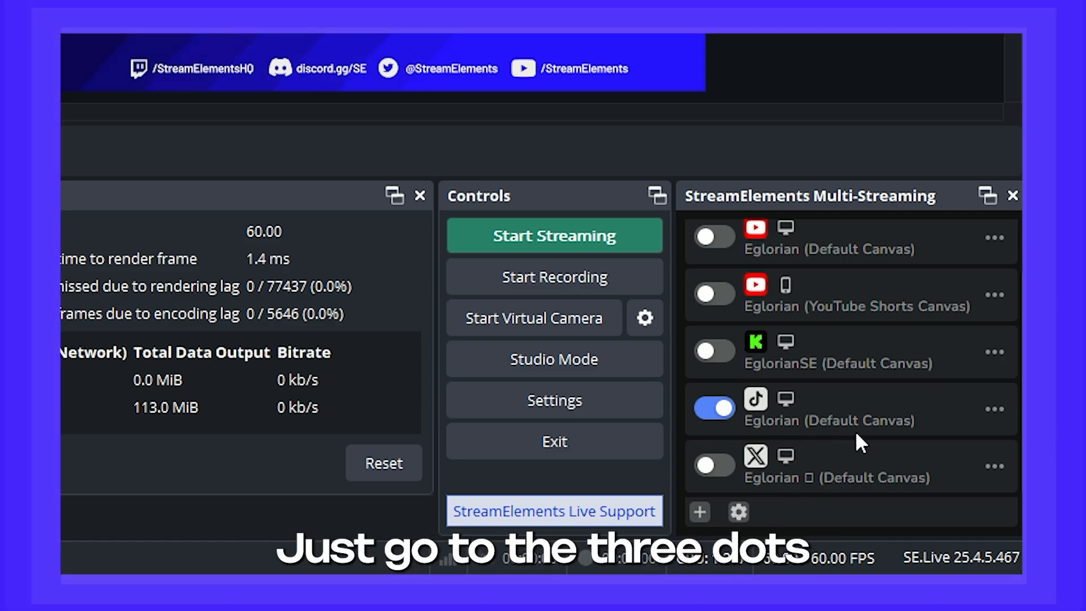
click(994, 294)
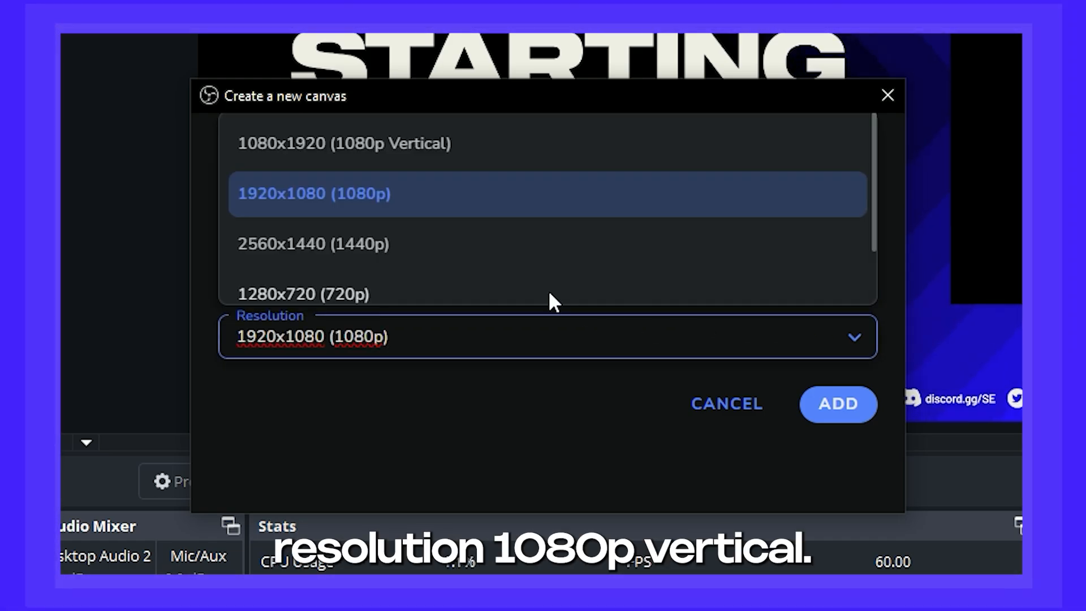
Step: Choose the 1080x1920 (1080p Vertical) resolution for the new TikTok canvas
click(837, 404)
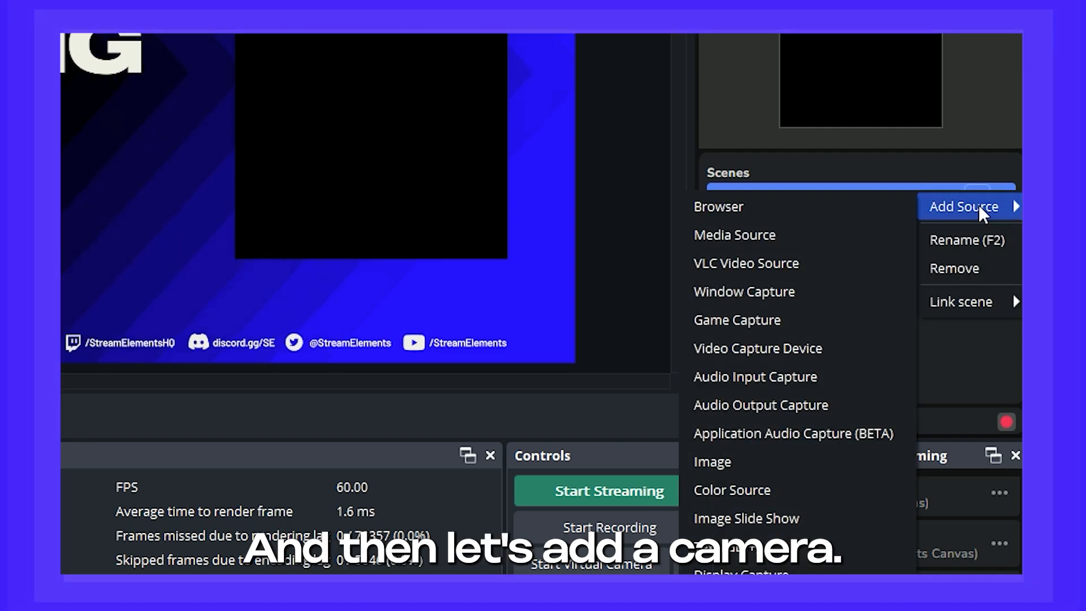
Step: Add the existing Video Capture Device camera source to the vertical canvas scene
click(757, 348)
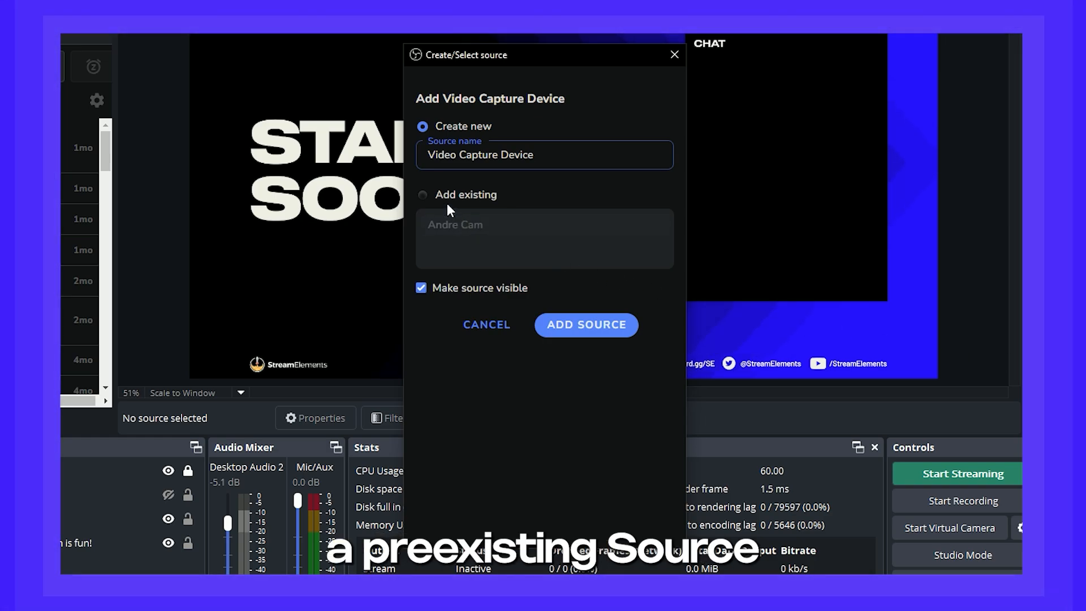
click(422, 194)
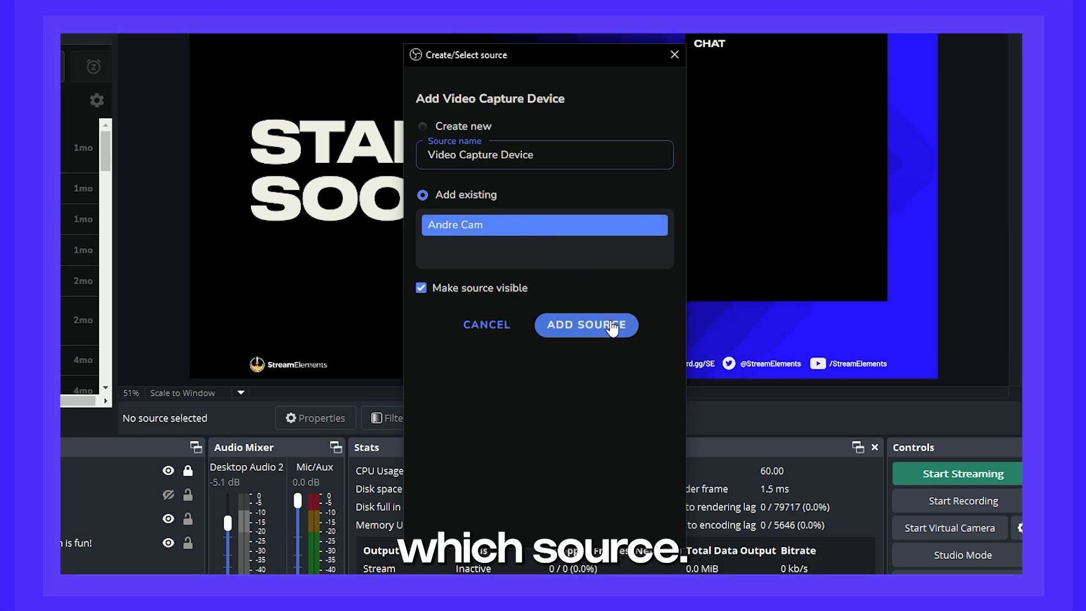
click(585, 324)
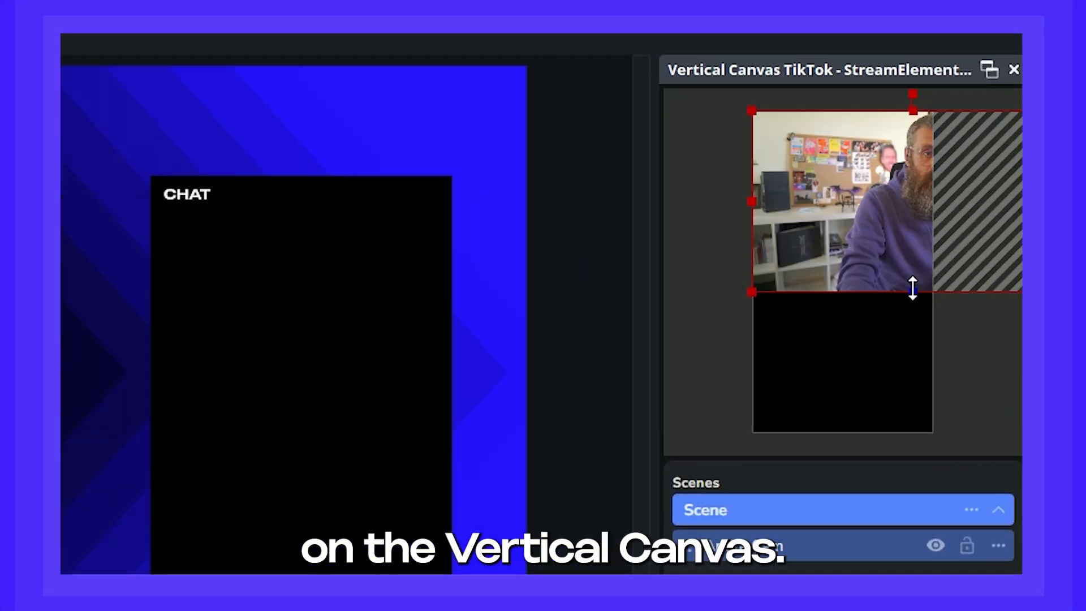